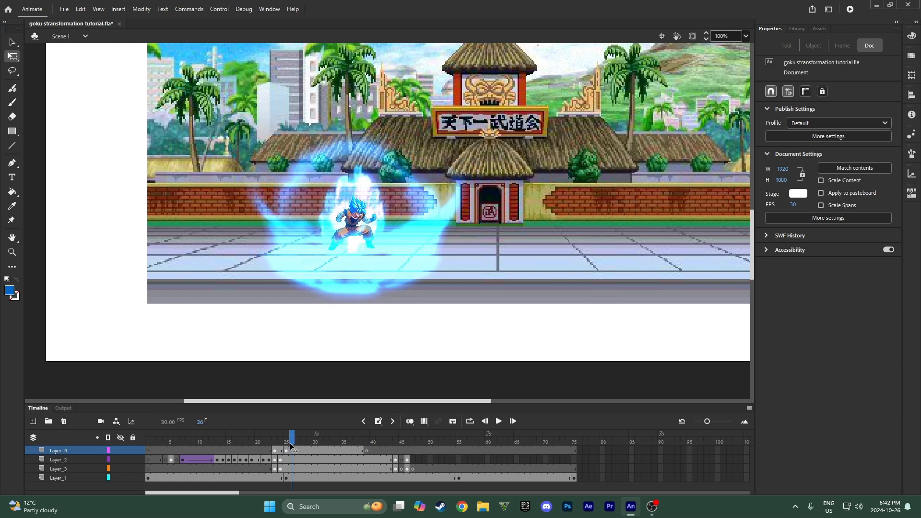
Preview the Goku transformation animation and stop playback.
click(302, 438)
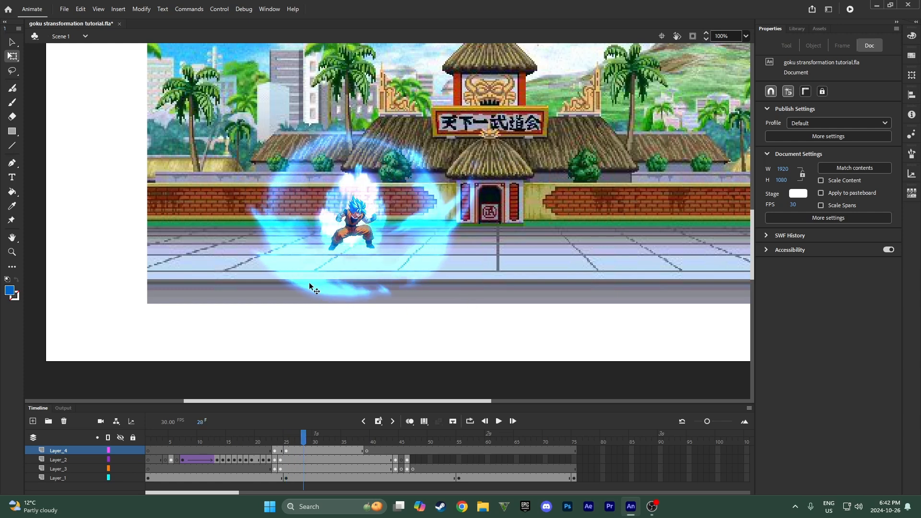
mouse_move(402, 228)
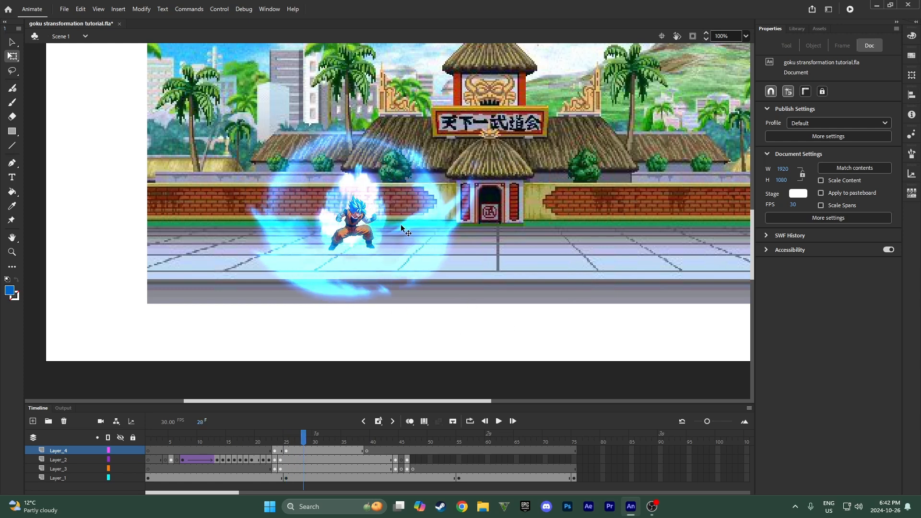
mouse_move(312, 418)
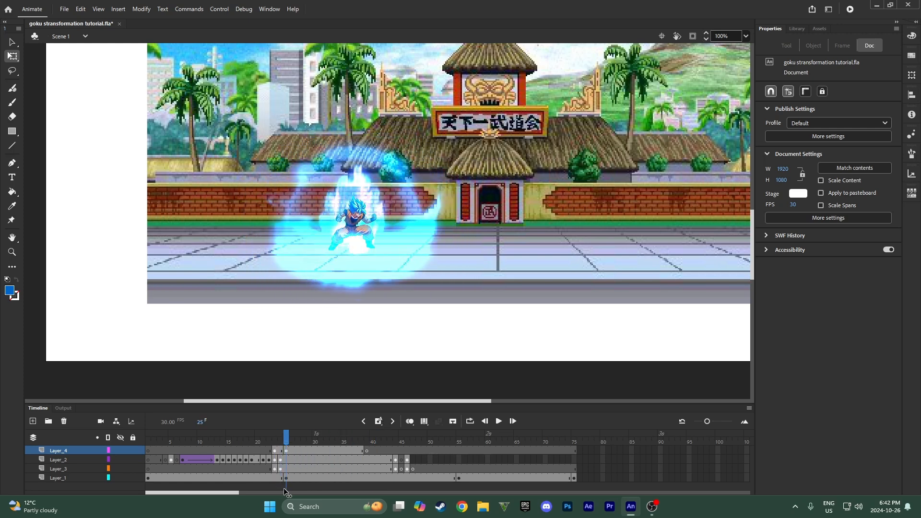
click(498, 422)
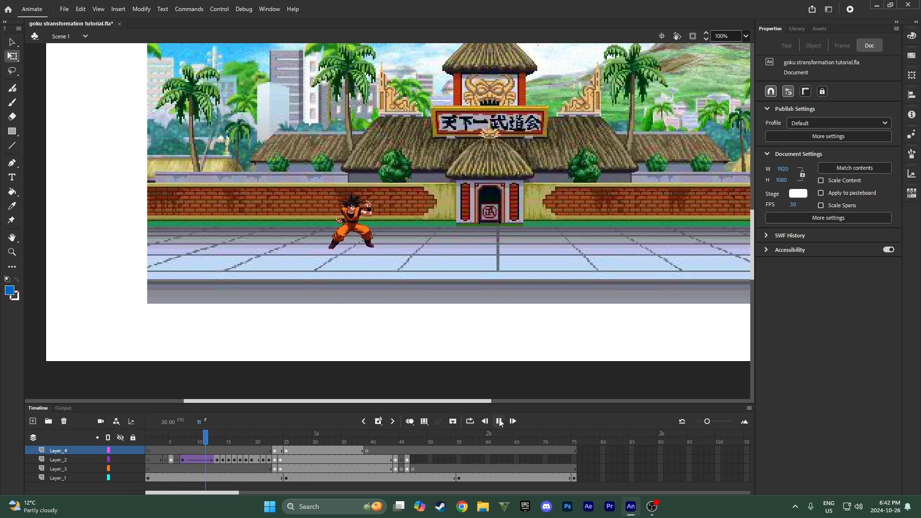
click(499, 421)
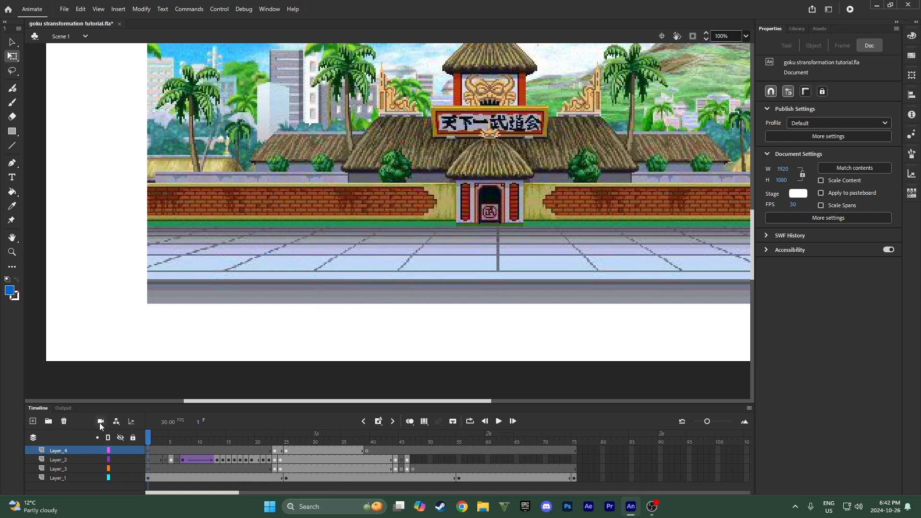
mouse_move(101, 423)
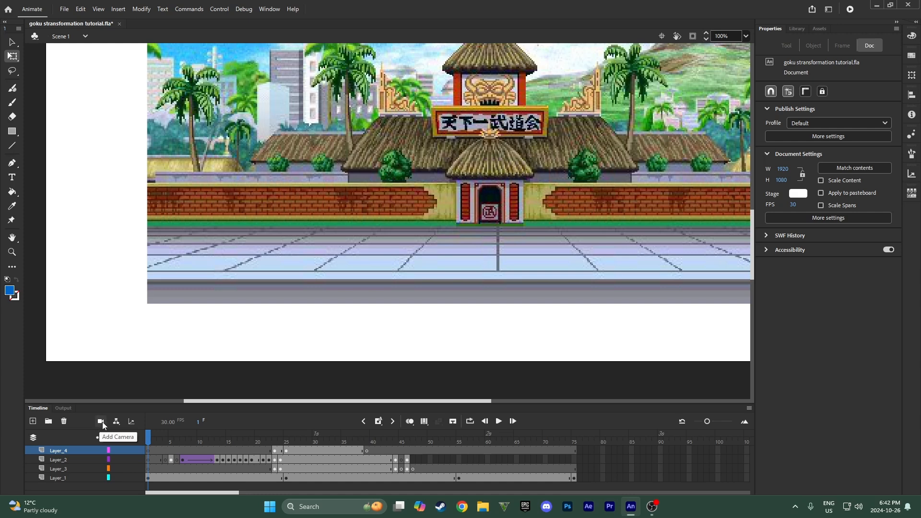
Add a Camera layer above all layers and keyframe it at frame 1 (X 0, Y 0, Zoom 100).
click(101, 422)
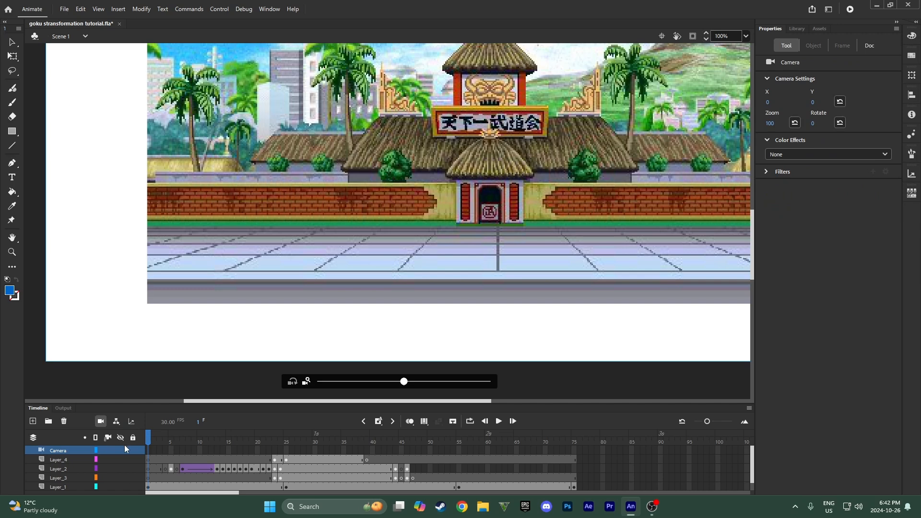
right_click(124, 448)
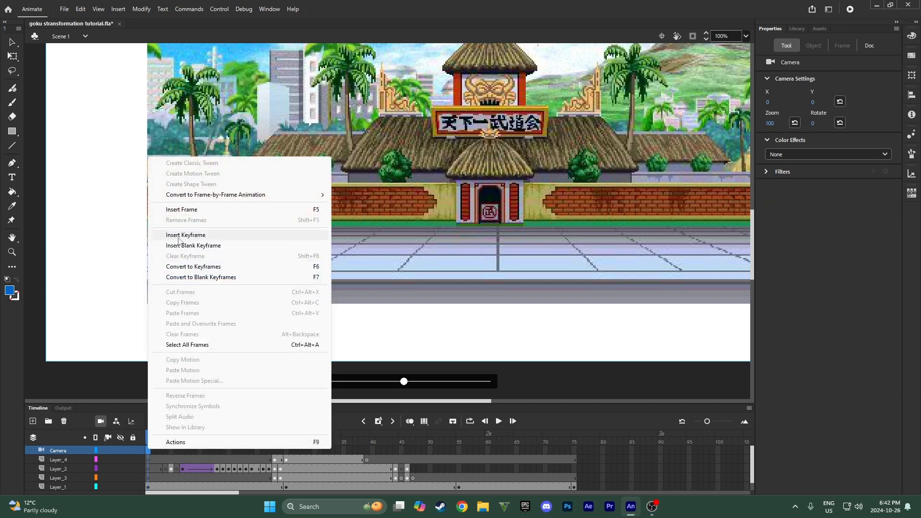
click(185, 235)
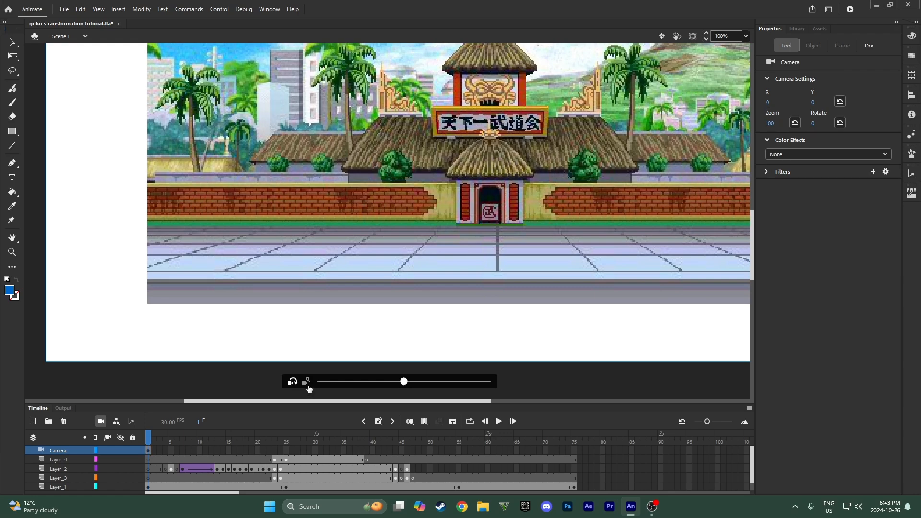
Zoom the camera in on the tournament stage with the zoom slider at frame 14.
drag(404, 382, 470, 382)
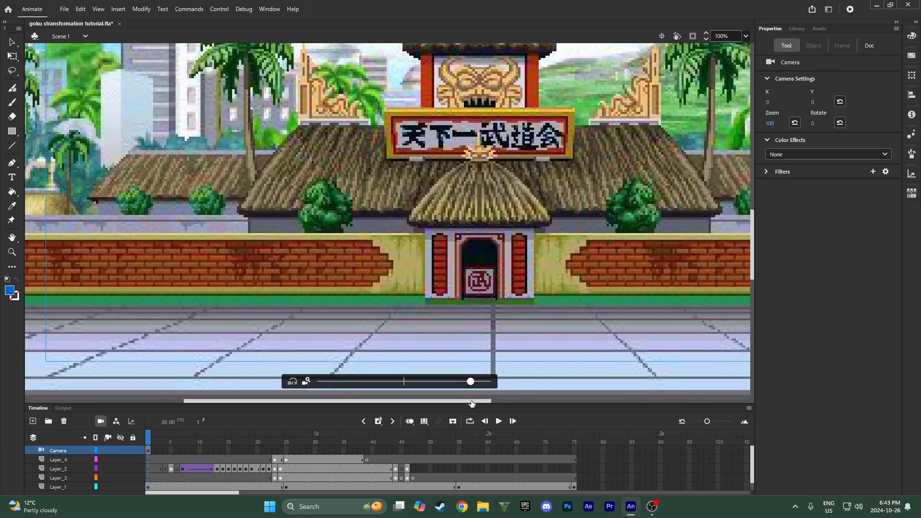
drag(471, 381, 452, 381)
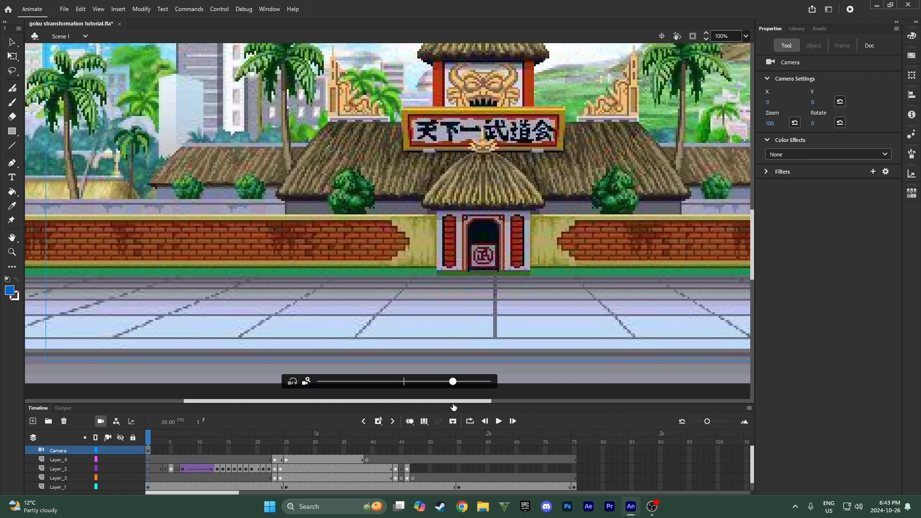
drag(453, 381, 404, 381)
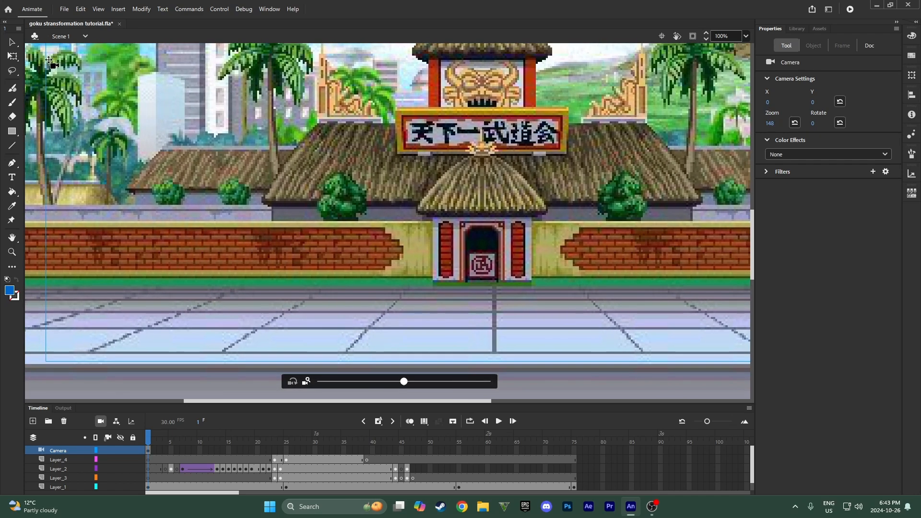
mouse_move(48, 328)
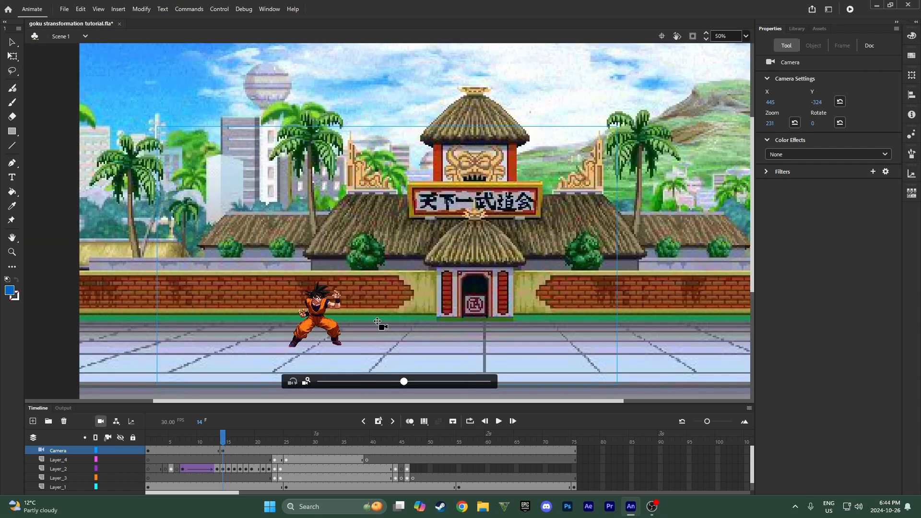
mouse_move(388, 346)
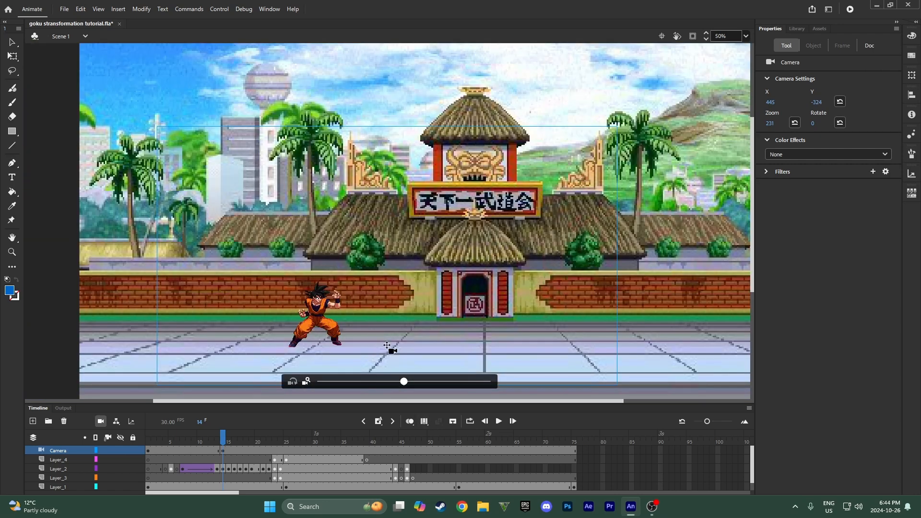
Toggle the camera view, check frame 41, then return to frame 14 for the 432 close-up on Goku.
click(100, 422)
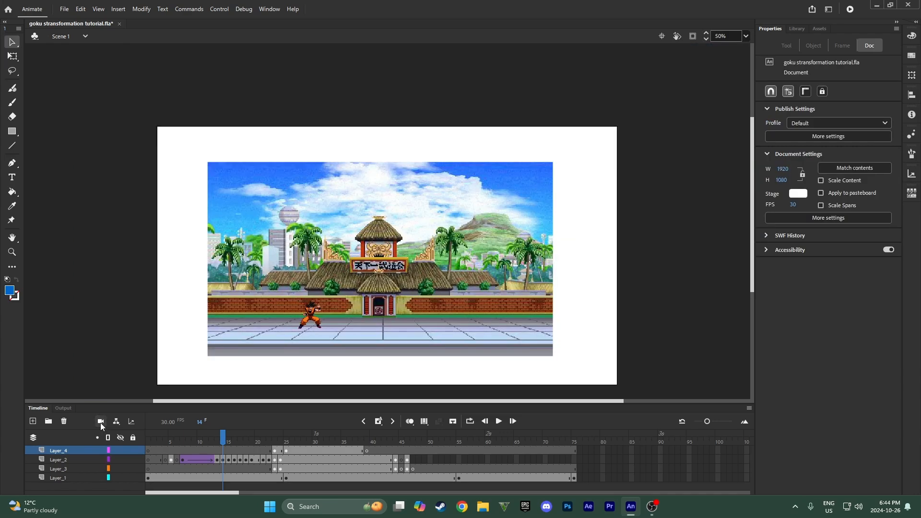
click(101, 423)
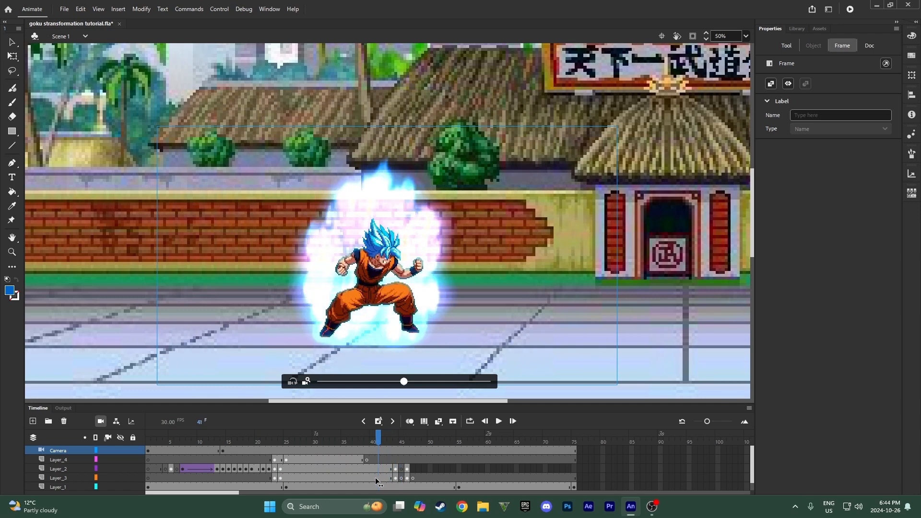
click(266, 435)
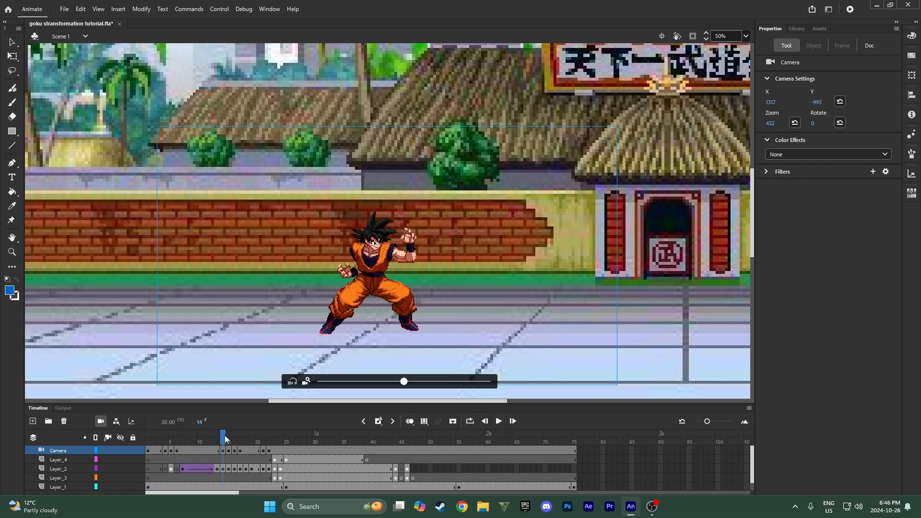
click(273, 437)
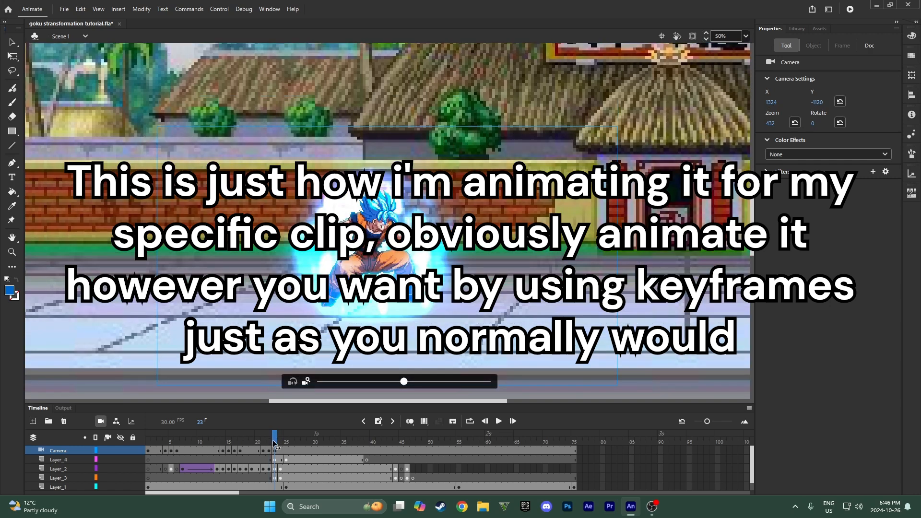
mouse_move(285, 452)
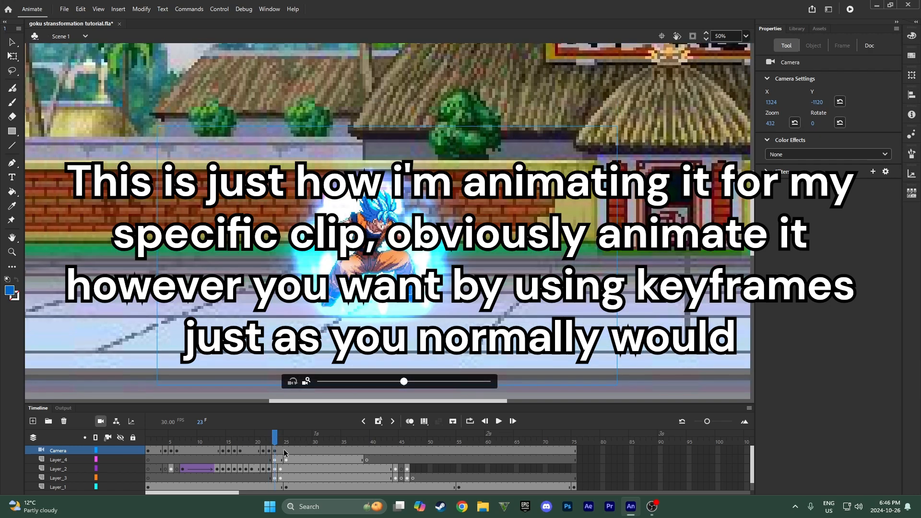
Add a shake keyframe on the Camera layer at frame 25 (X 1319, Y −1057).
right_click(275, 451)
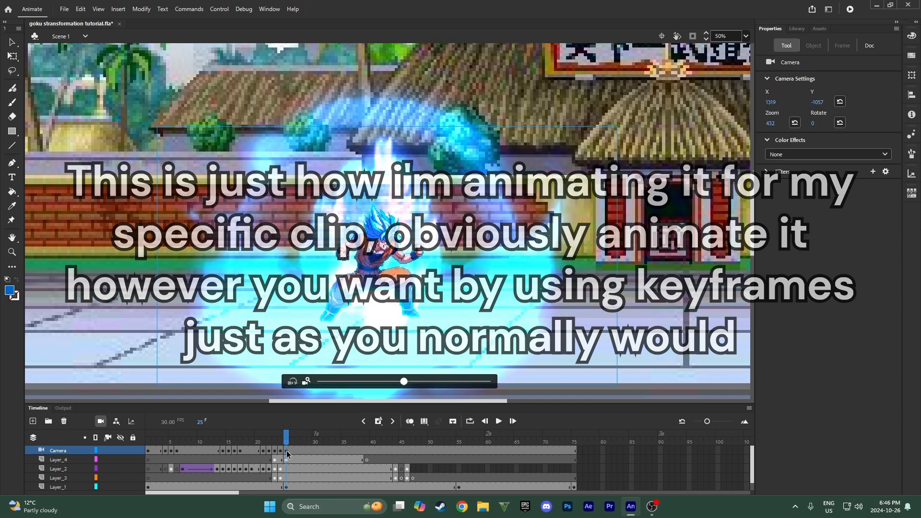
click(291, 438)
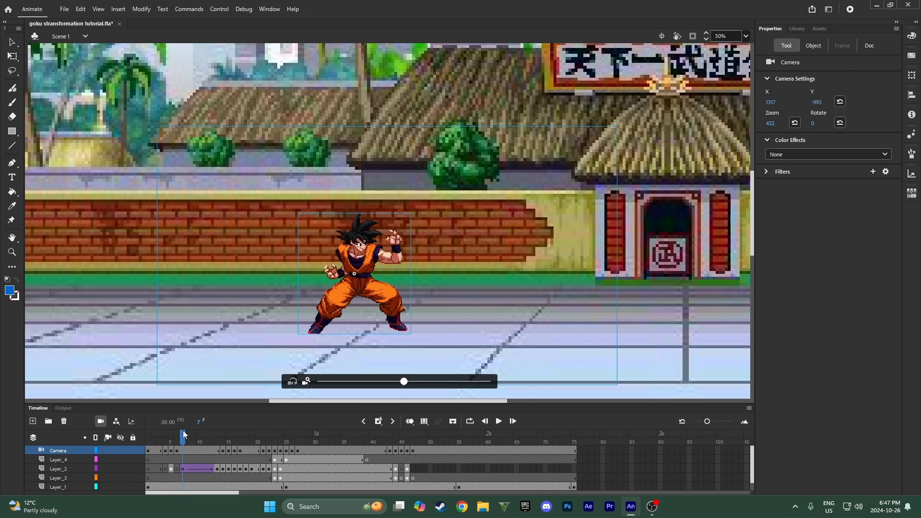
click(498, 421)
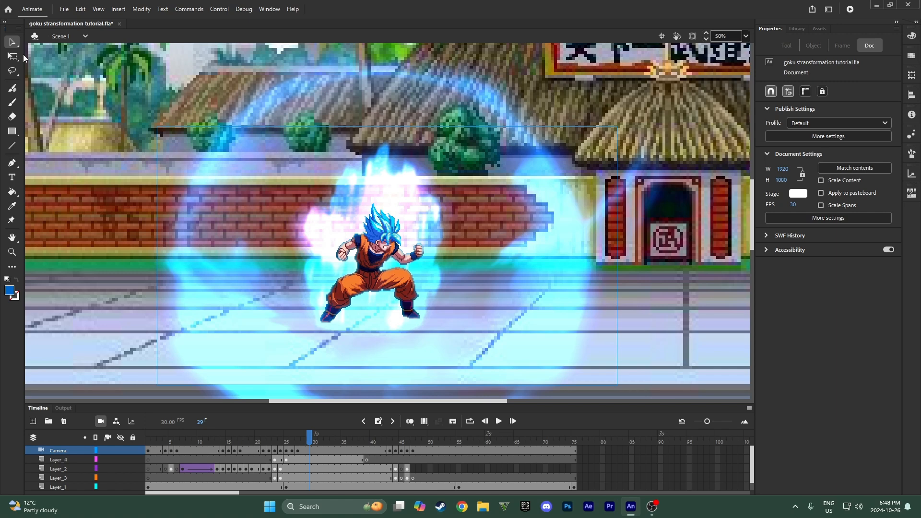
mouse_move(699, 5)
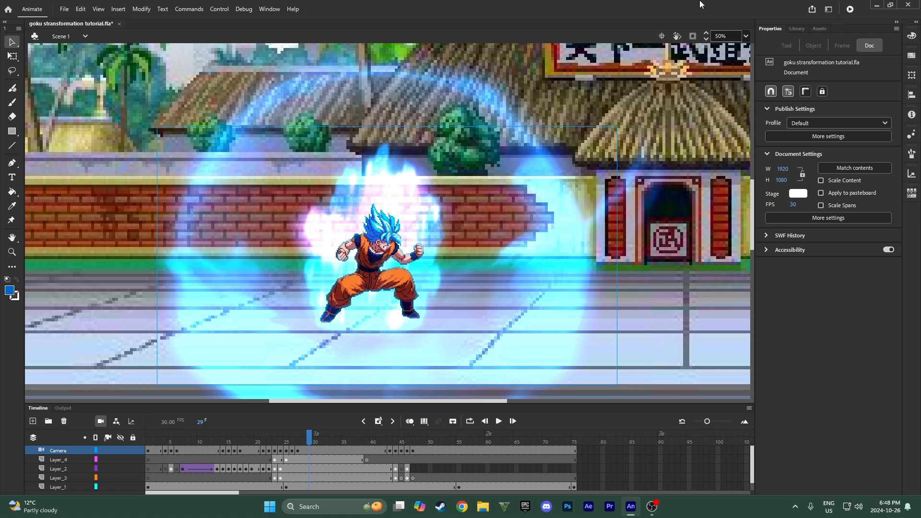